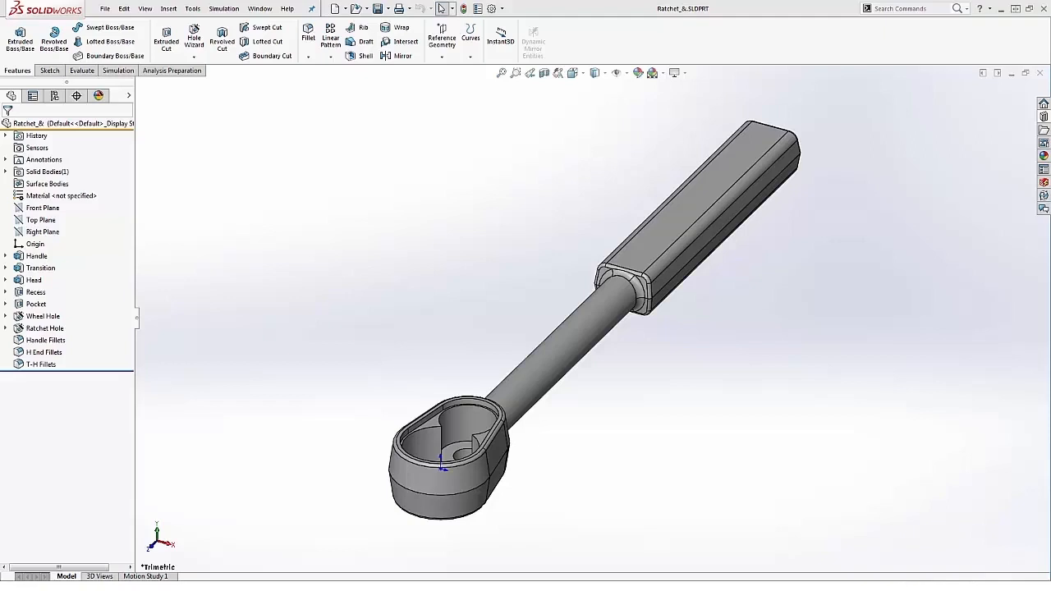
{"action": "mouse_move", "coordinate": [624, 463]}
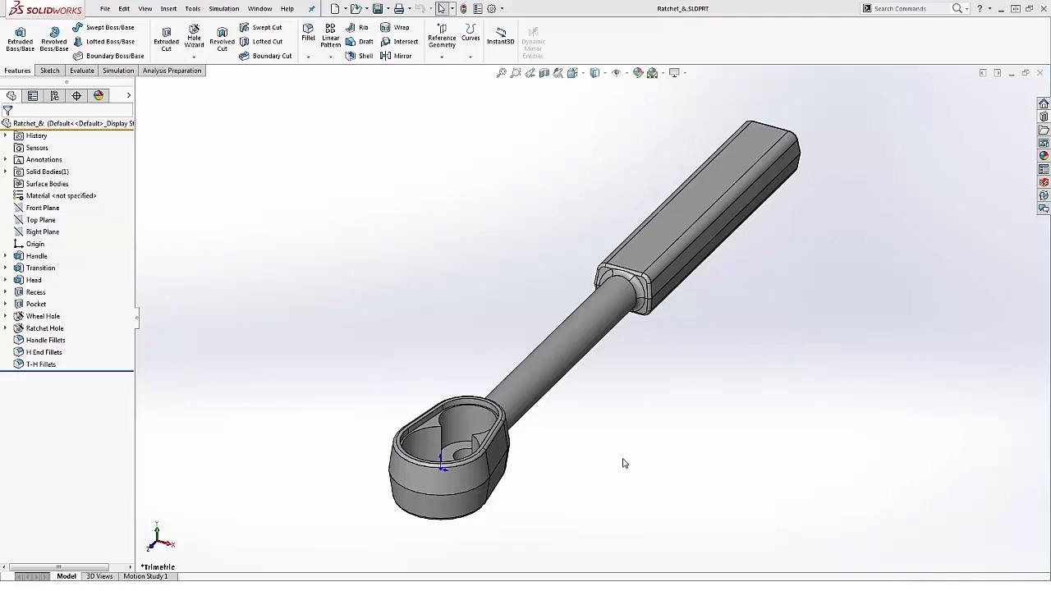
{"action": "mouse_move", "coordinate": [636, 441]}
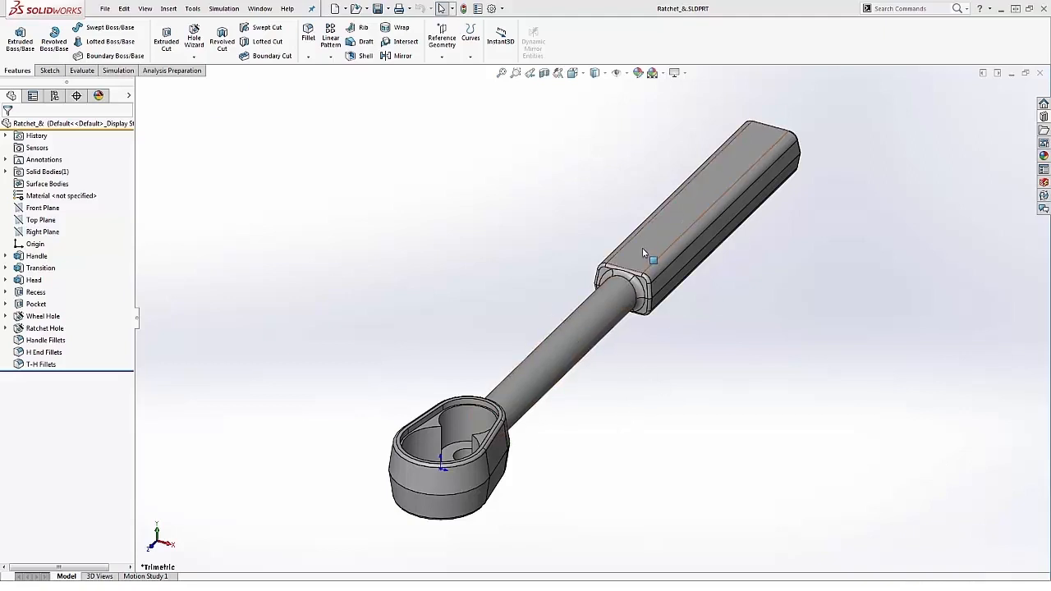
- Name the Handle feature's 220 mm dimension 'Transition length'
{"action": "left_click", "coordinate": [36, 256]}
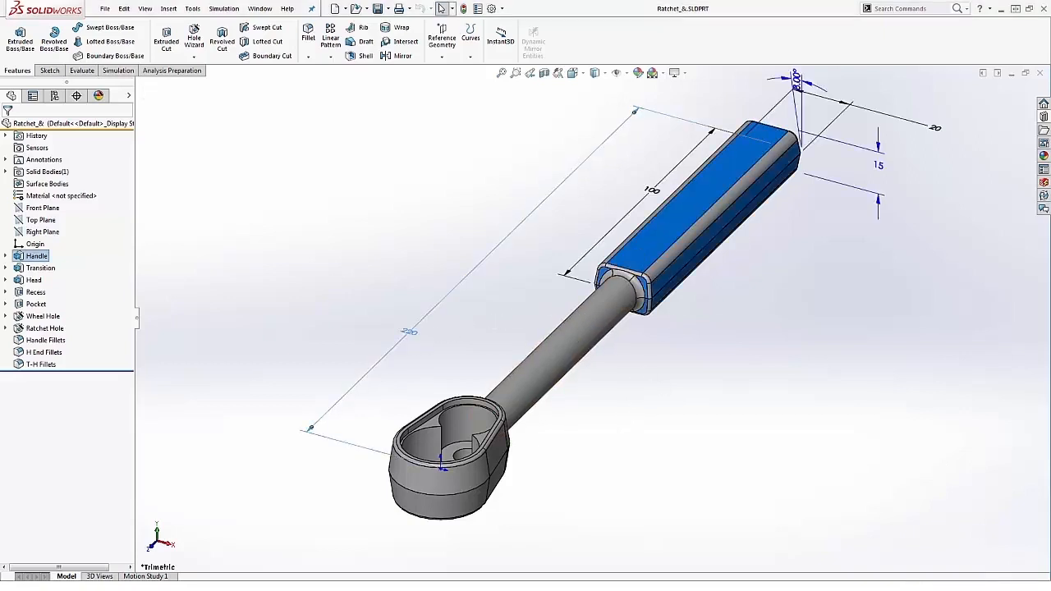
{"action": "double_click", "coordinate": [408, 331]}
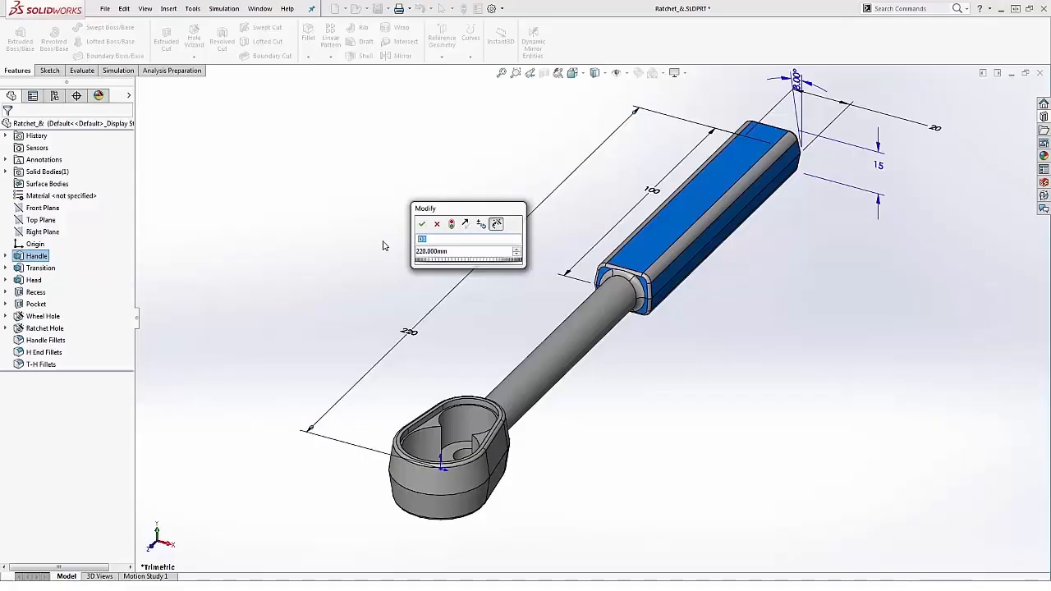
{"action": "type", "text": "Transition length"}
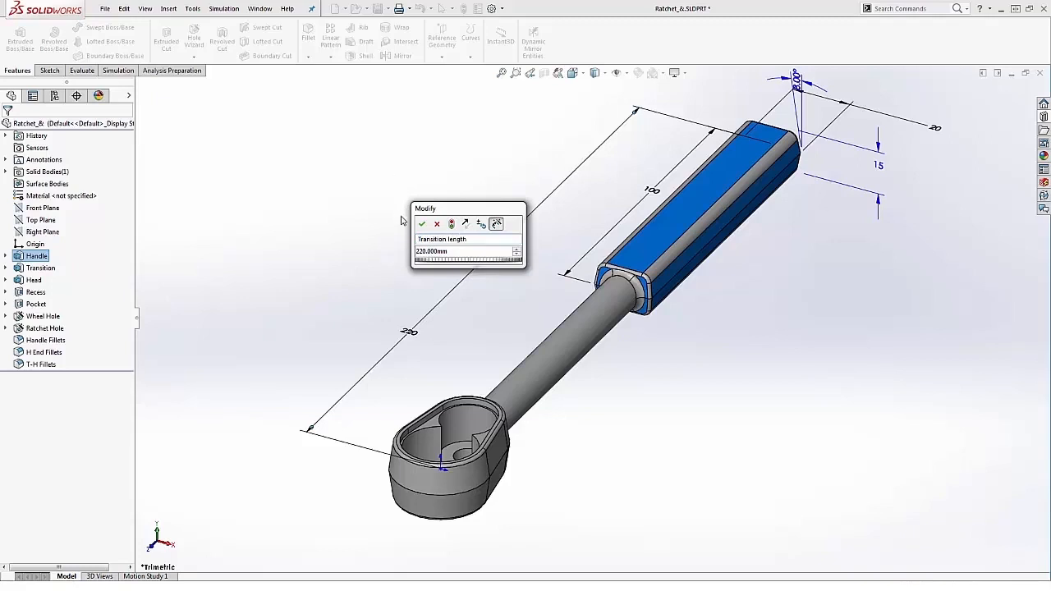
{"action": "left_click", "coordinate": [421, 224]}
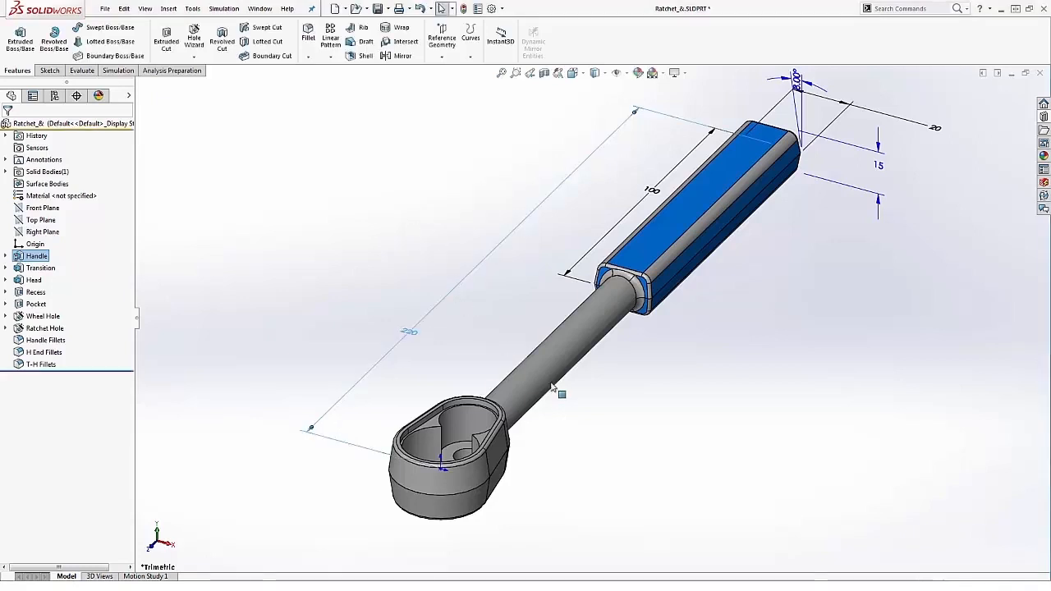
{"action": "left_click", "coordinate": [39, 267]}
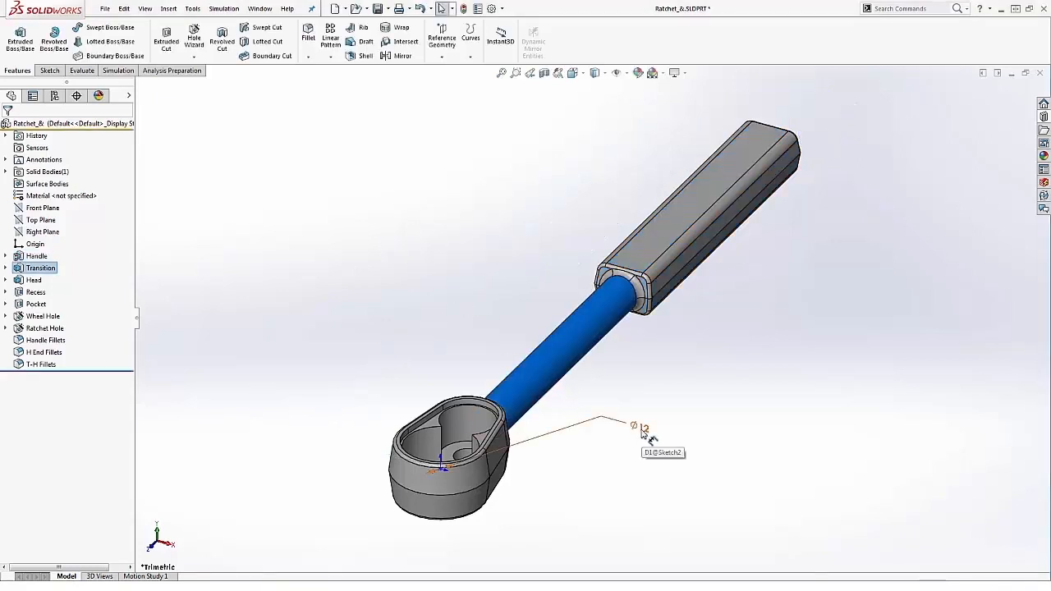
- Rename the transition's Ø12 dimension to 'Transition Diameter'
{"action": "double_click", "coordinate": [644, 428]}
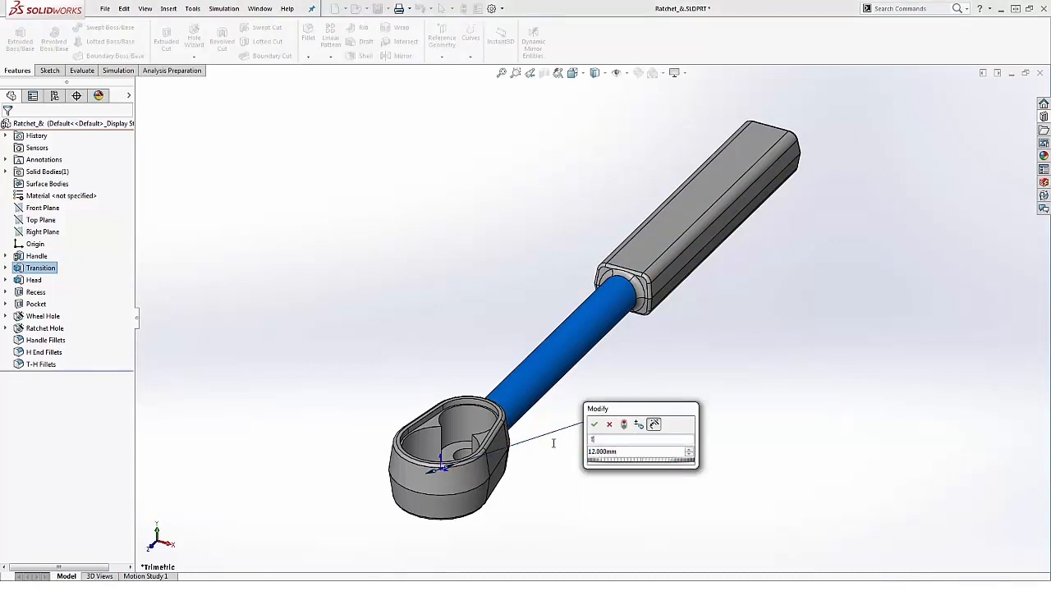
{"action": "type", "text": "transition Dia"}
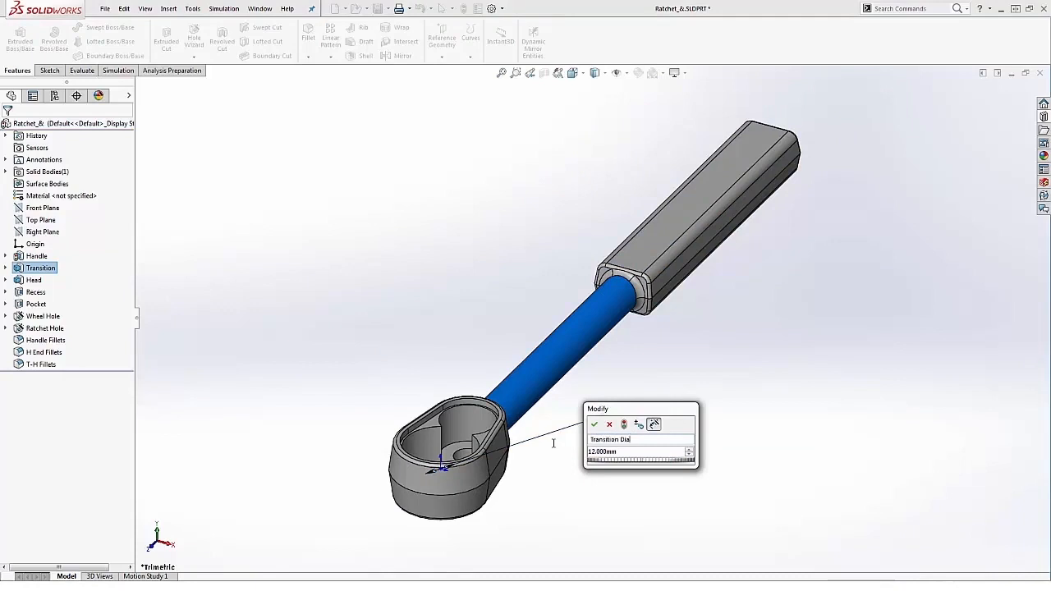
{"action": "type", "text": "meter"}
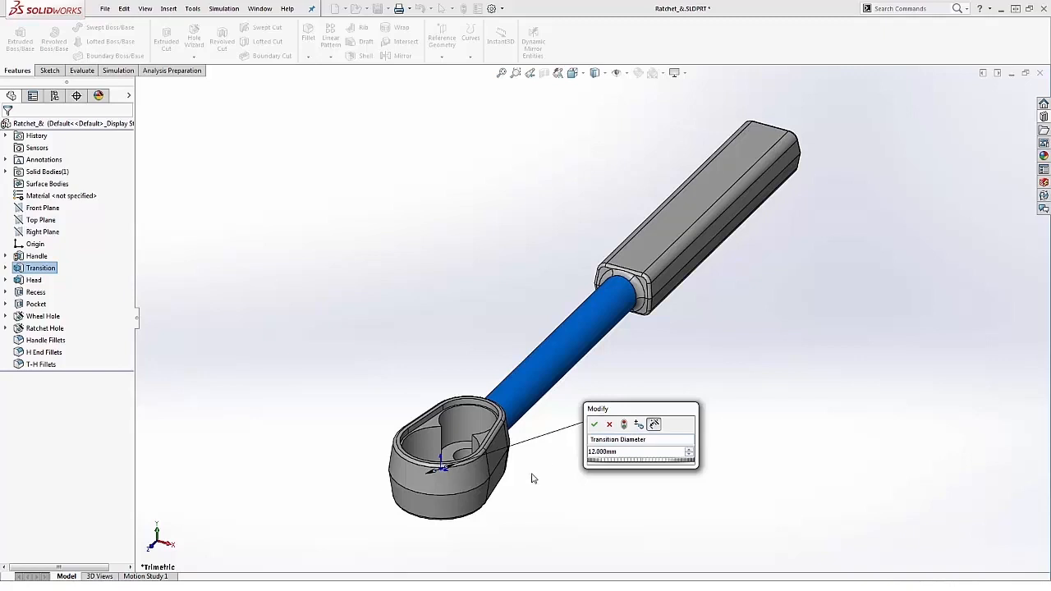
{"action": "left_click", "coordinate": [594, 425]}
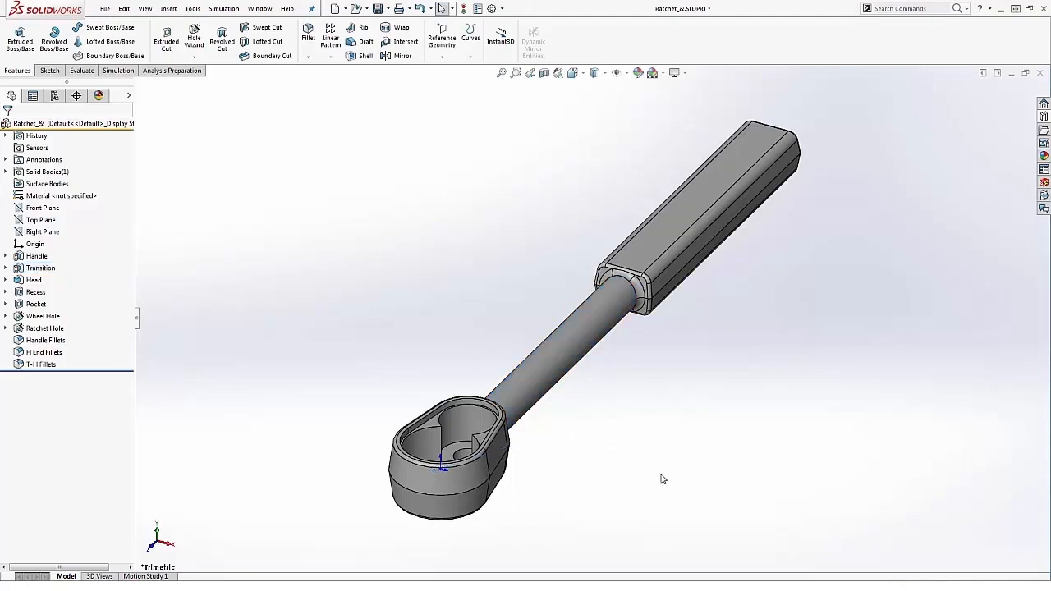
{"action": "mouse_move", "coordinate": [647, 500]}
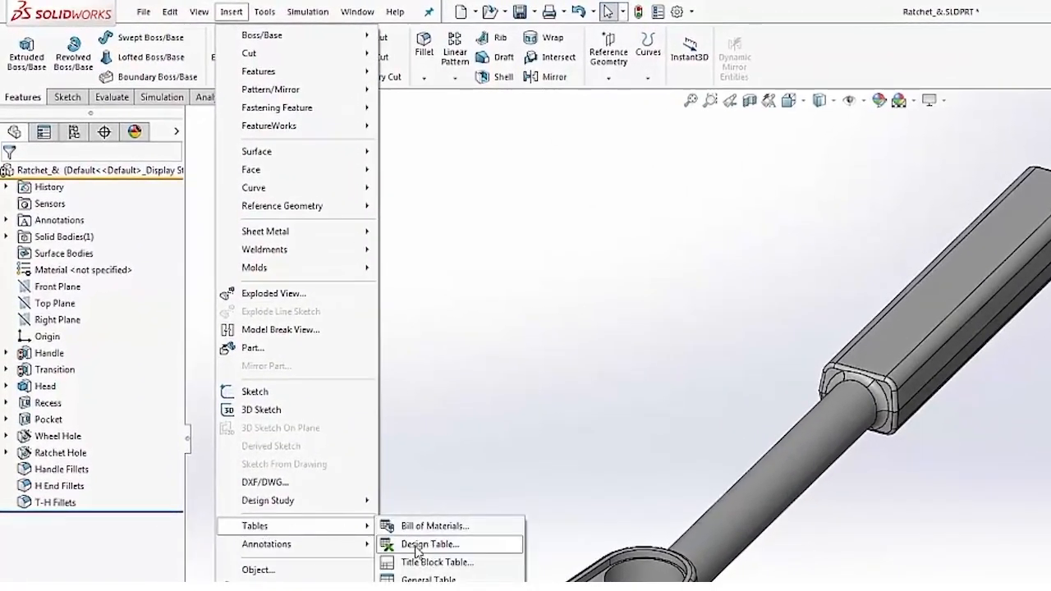
- Insert an auto-created design table for the ratchet part
{"action": "left_click", "coordinate": [427, 544]}
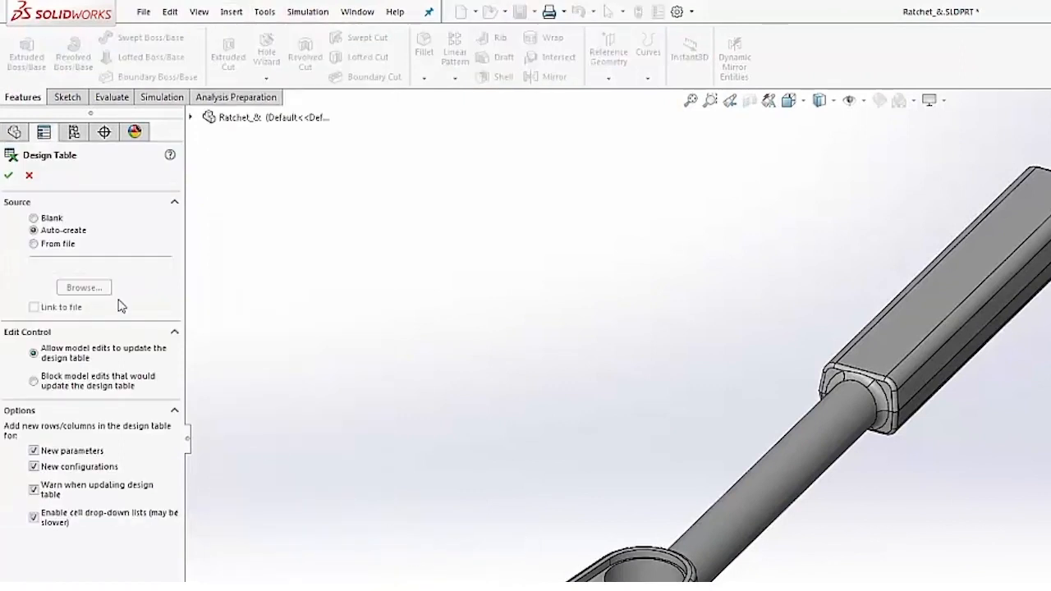
{"action": "mouse_move", "coordinate": [119, 538]}
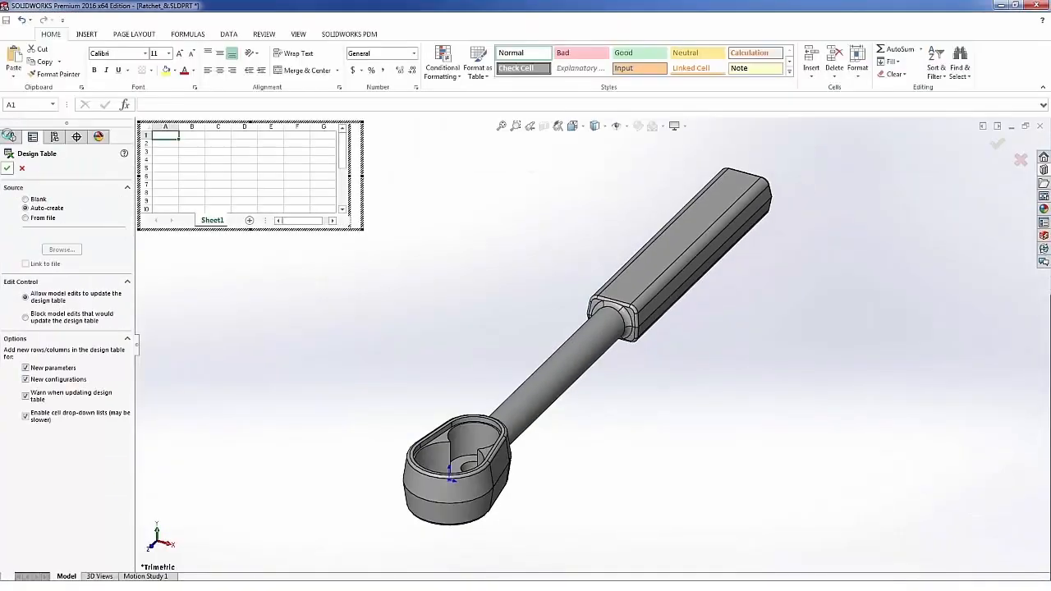
- Add Handle Width, Transition length, Handle Height, Transition Diameter and Head Depth to the table
{"action": "left_click", "coordinate": [7, 167]}
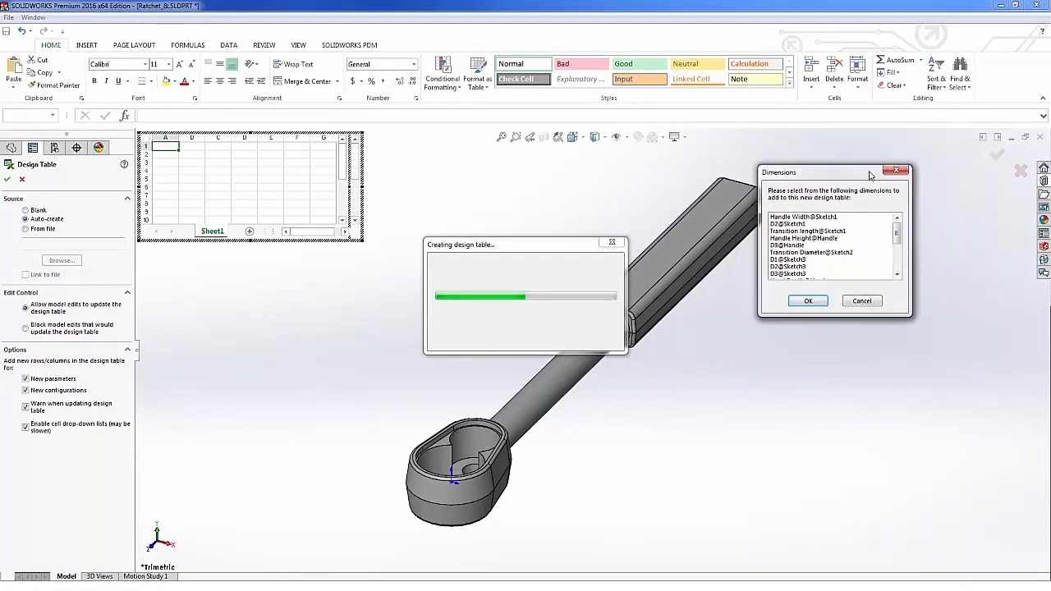
{"action": "mouse_move", "coordinate": [829, 274]}
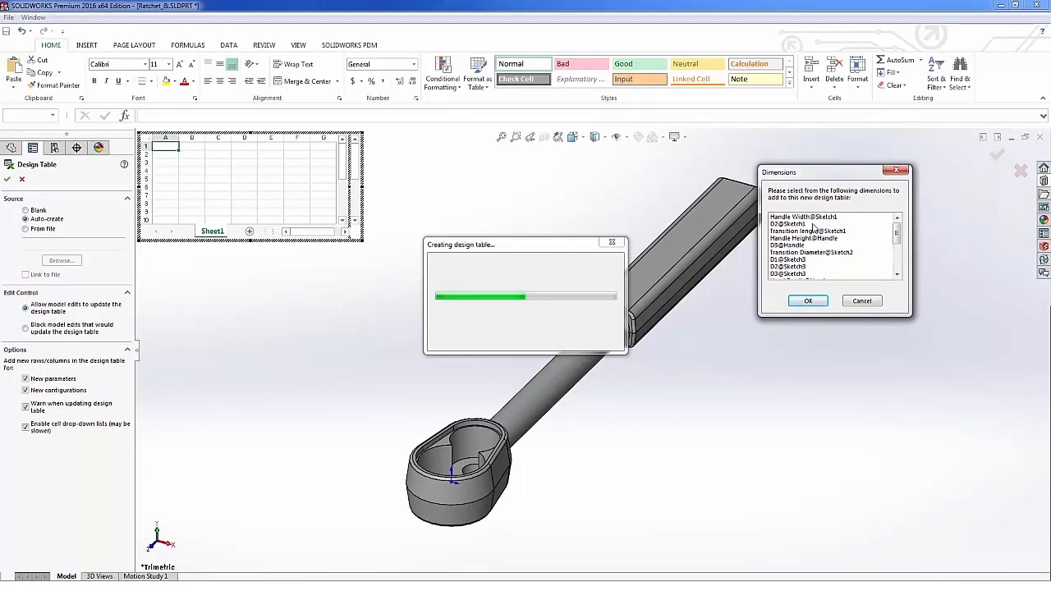
{"action": "left_click", "coordinate": [803, 217]}
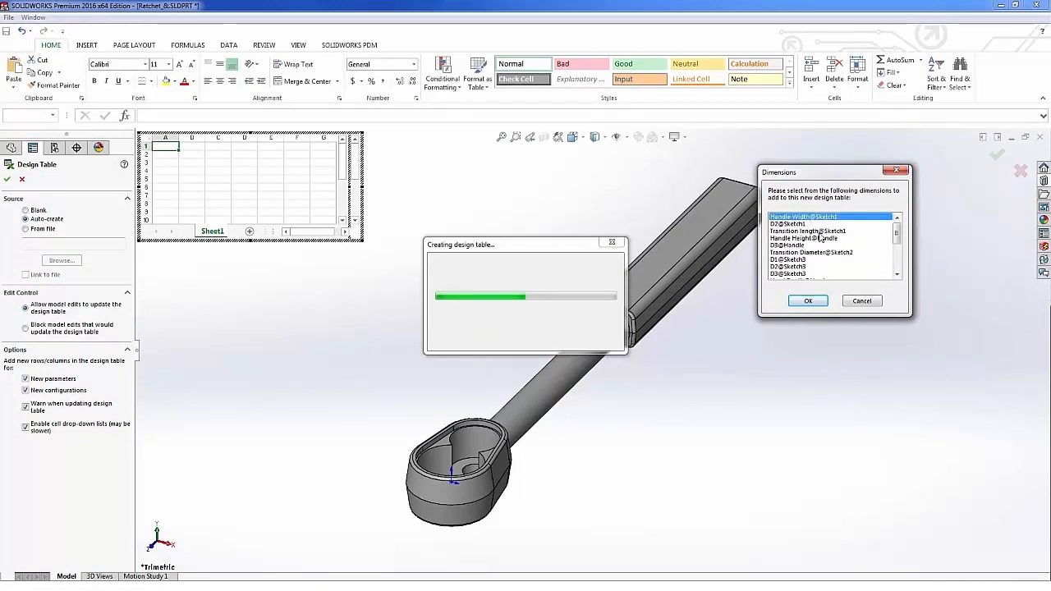
{"action": "left_click", "coordinate": [809, 238]}
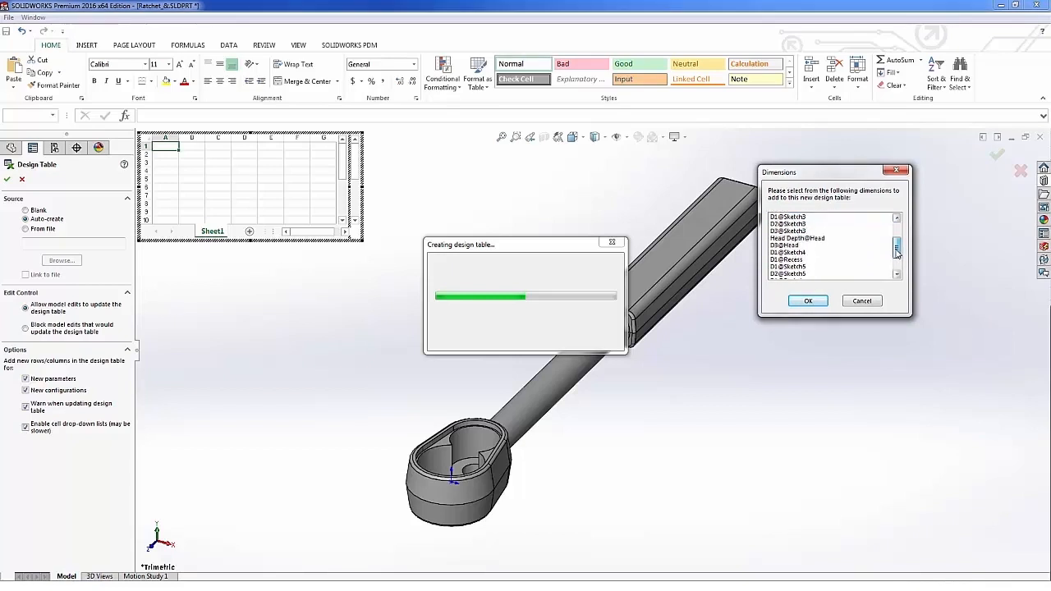
{"action": "left_click", "coordinate": [821, 225]}
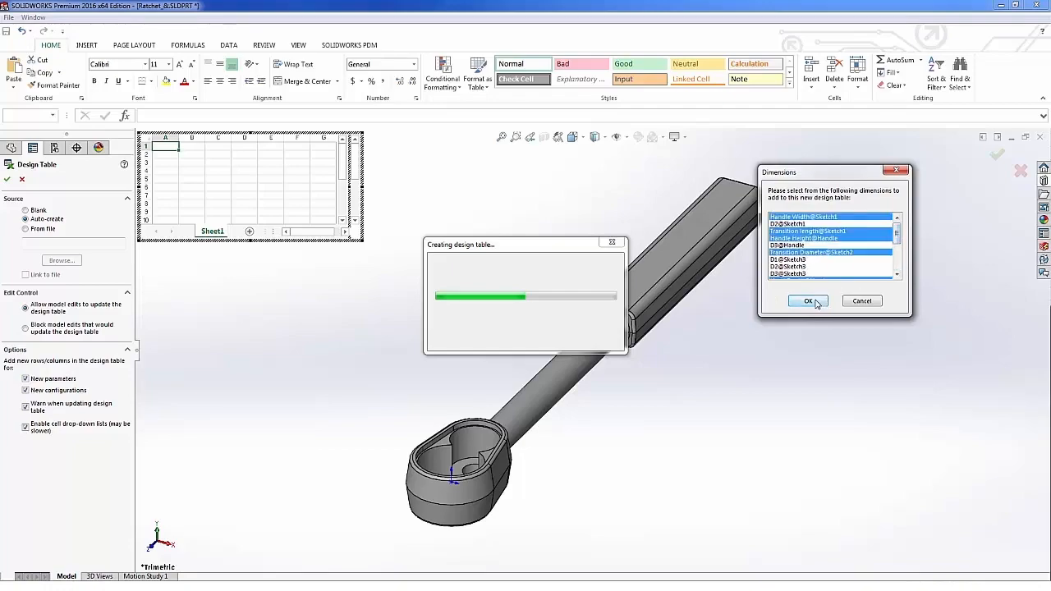
{"action": "left_click", "coordinate": [807, 301]}
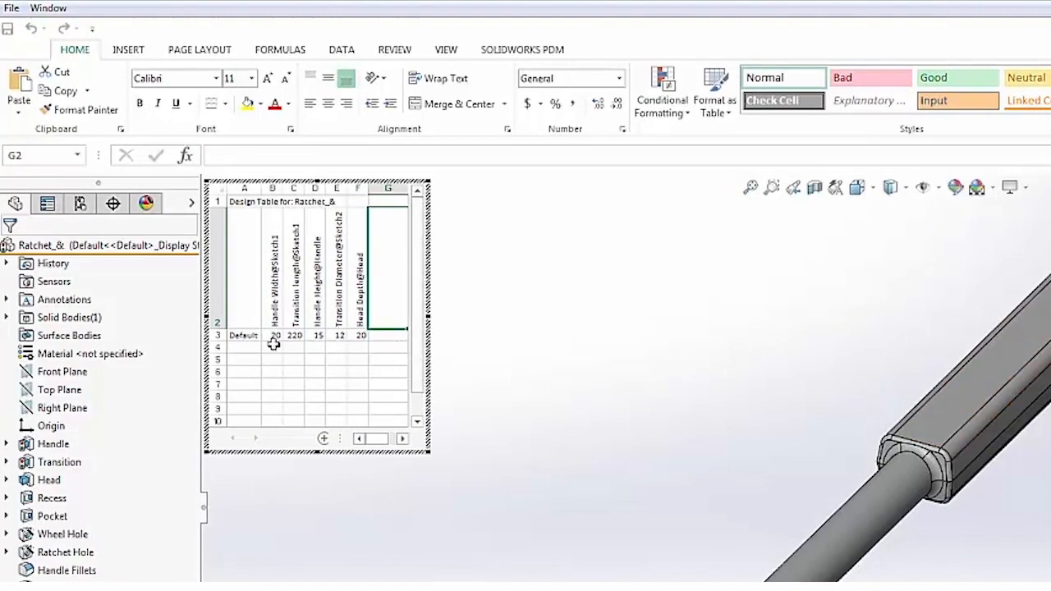
{"action": "mouse_move", "coordinate": [435, 306]}
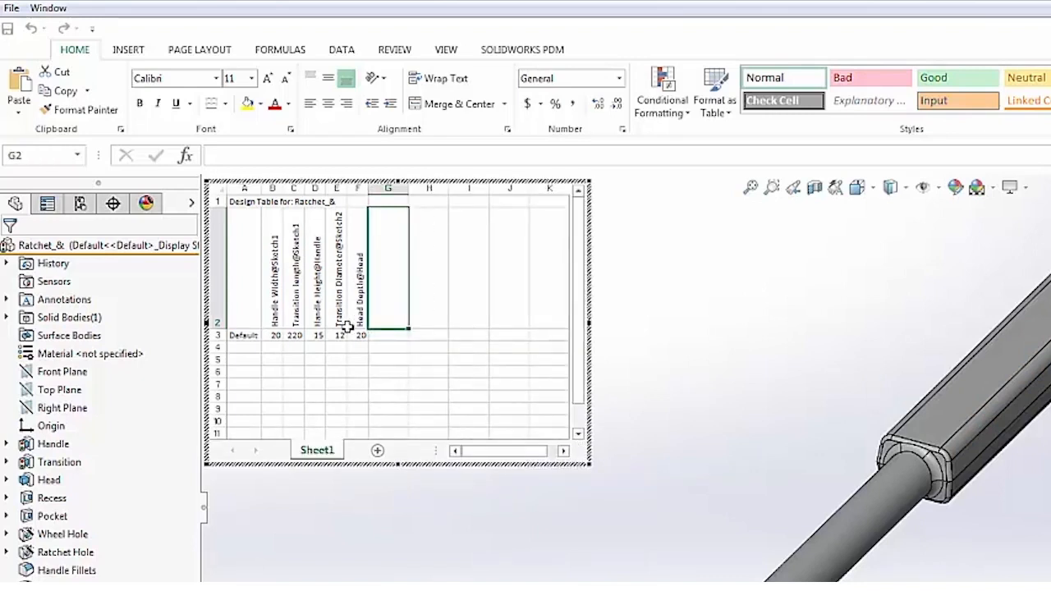
{"action": "mouse_move", "coordinate": [269, 367]}
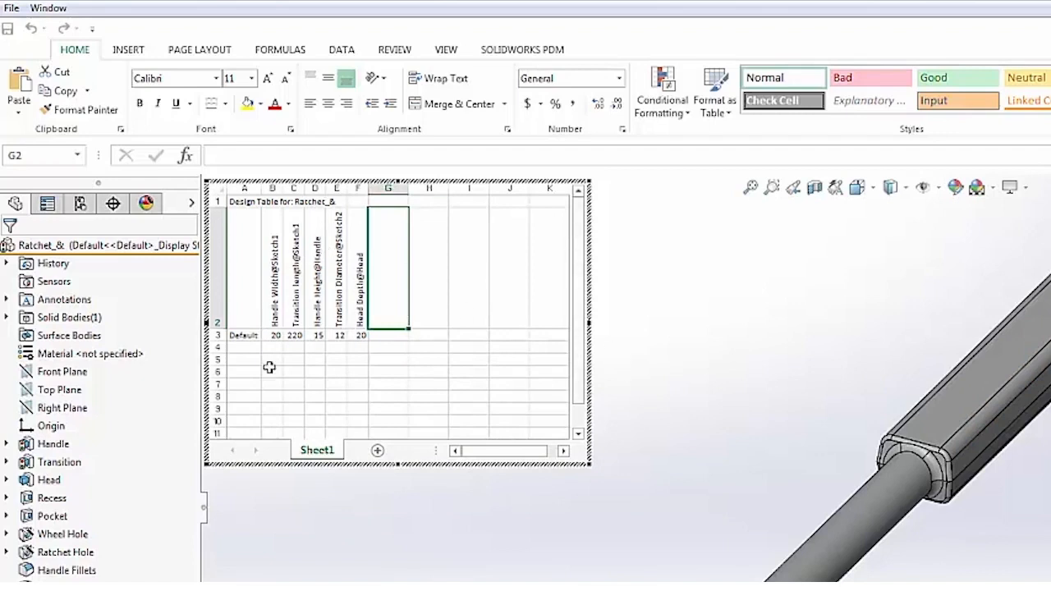
{"action": "mouse_move", "coordinate": [649, 433]}
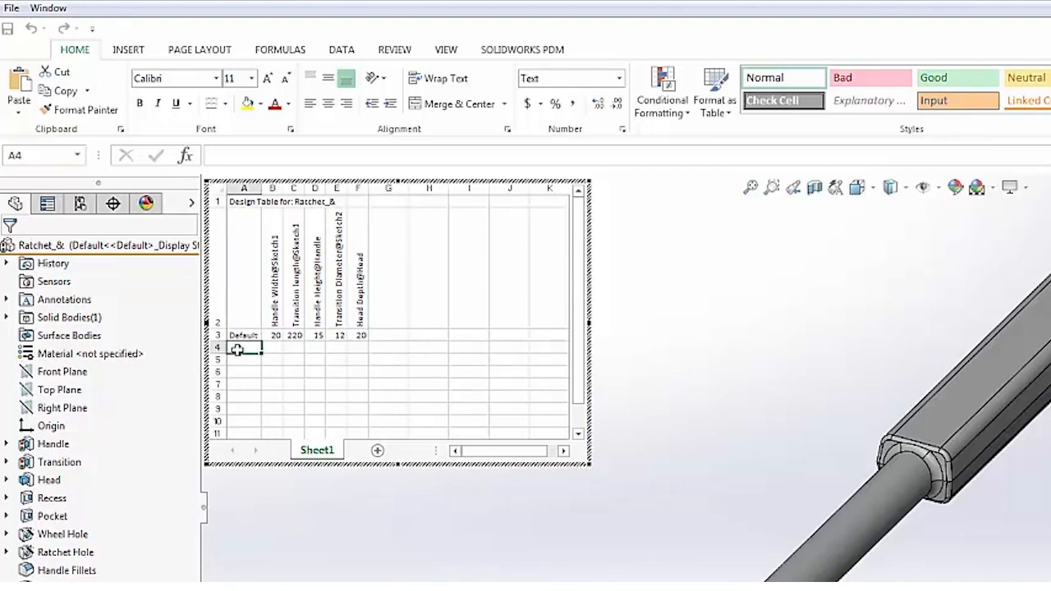
- Enter configuration 1 in row 4 with values 30, 250, 20, 14 and 25
{"action": "type", "text": "1"}
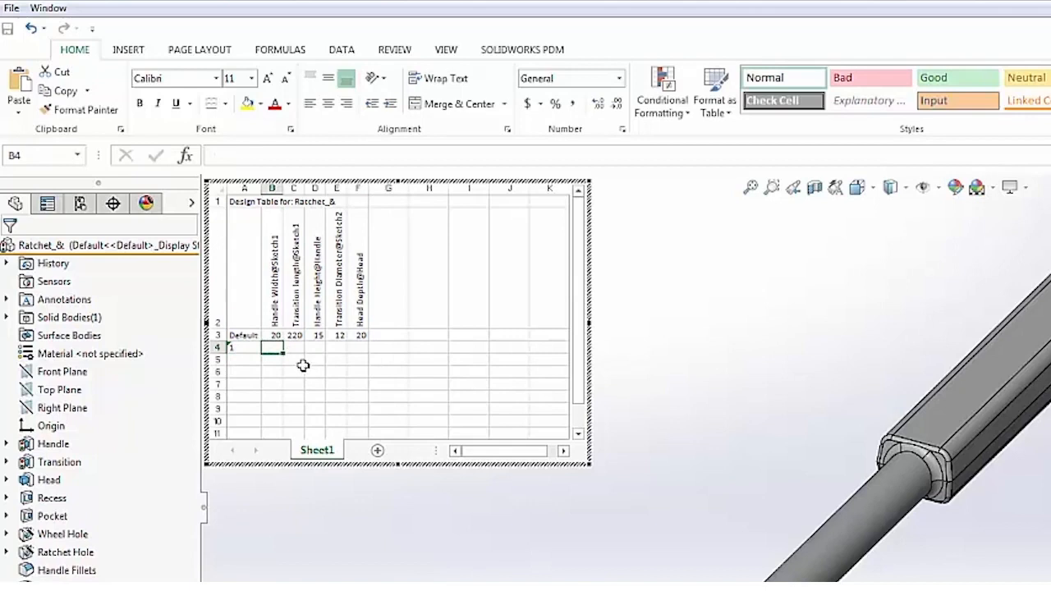
{"action": "mouse_move", "coordinate": [285, 359]}
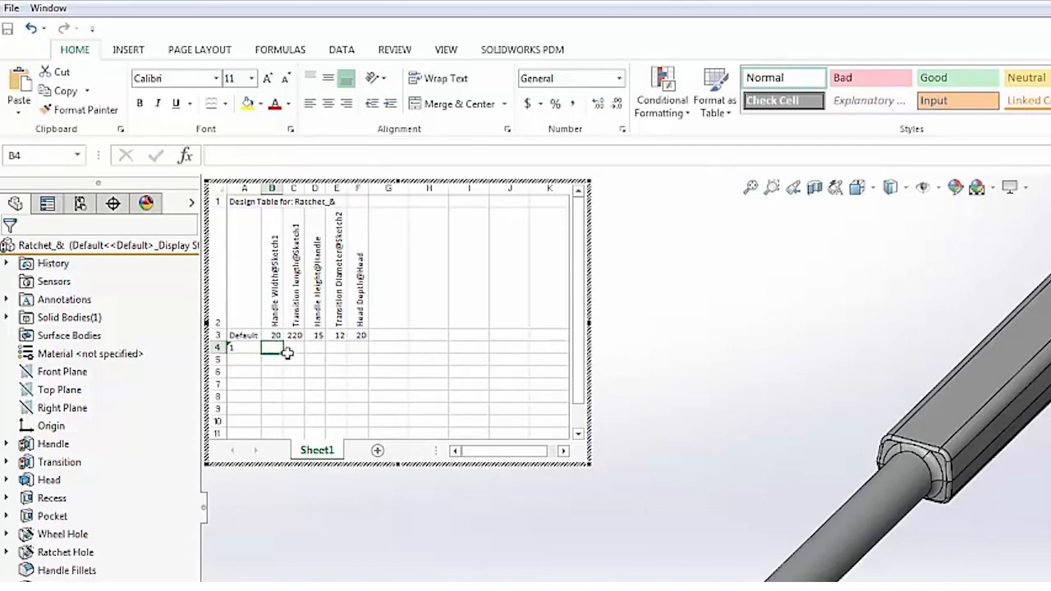
{"action": "type", "text": "30"}
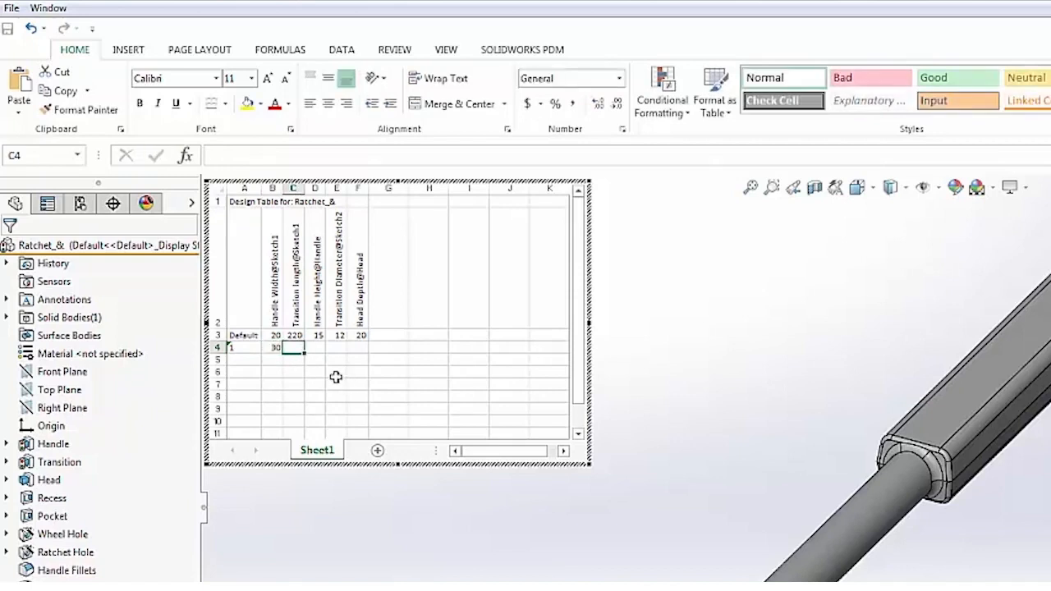
{"action": "type", "text": "250"}
{"action": "left_click", "coordinate": [315, 347]}
{"action": "type", "text": "20"}
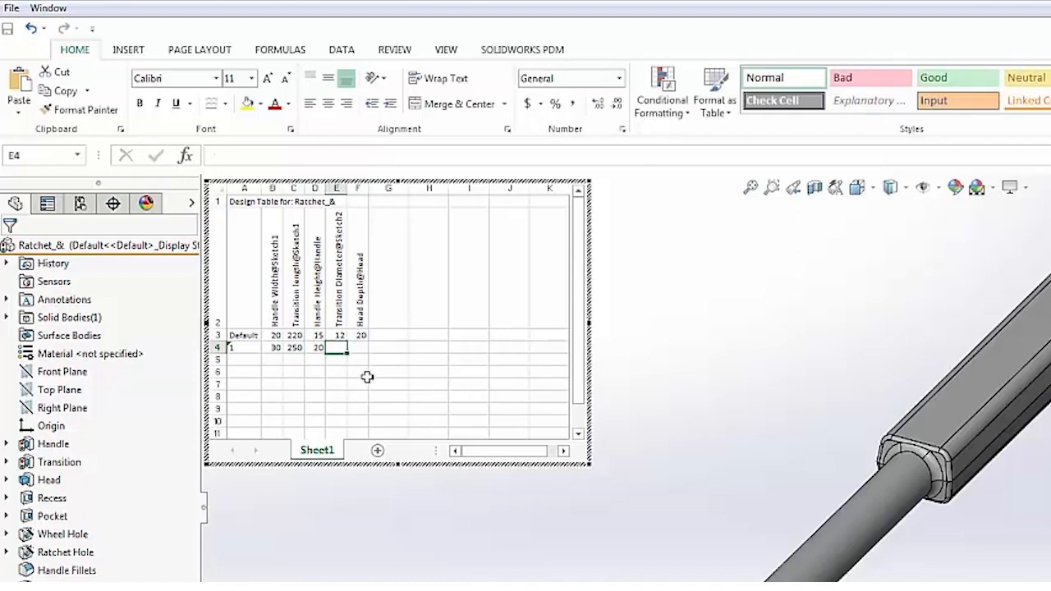
{"action": "type", "text": "14"}
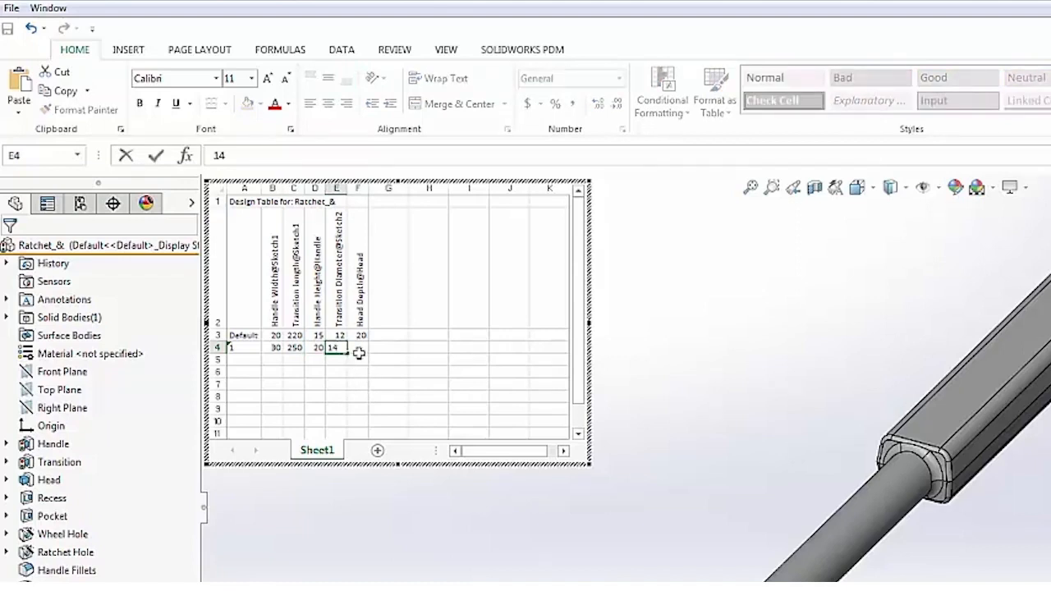
{"action": "key", "text": "Return"}
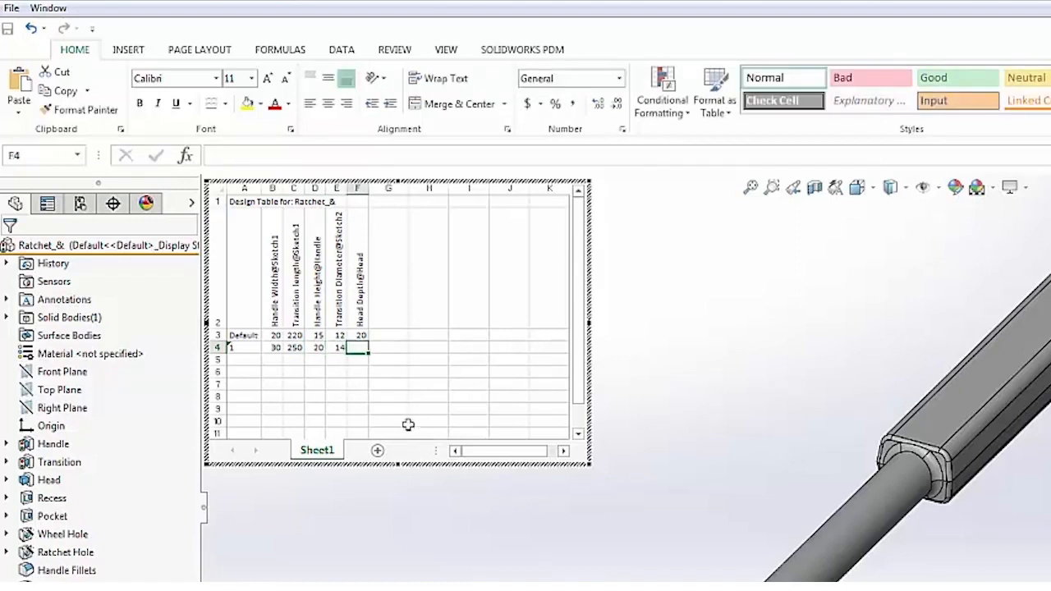
{"action": "type", "text": "25"}
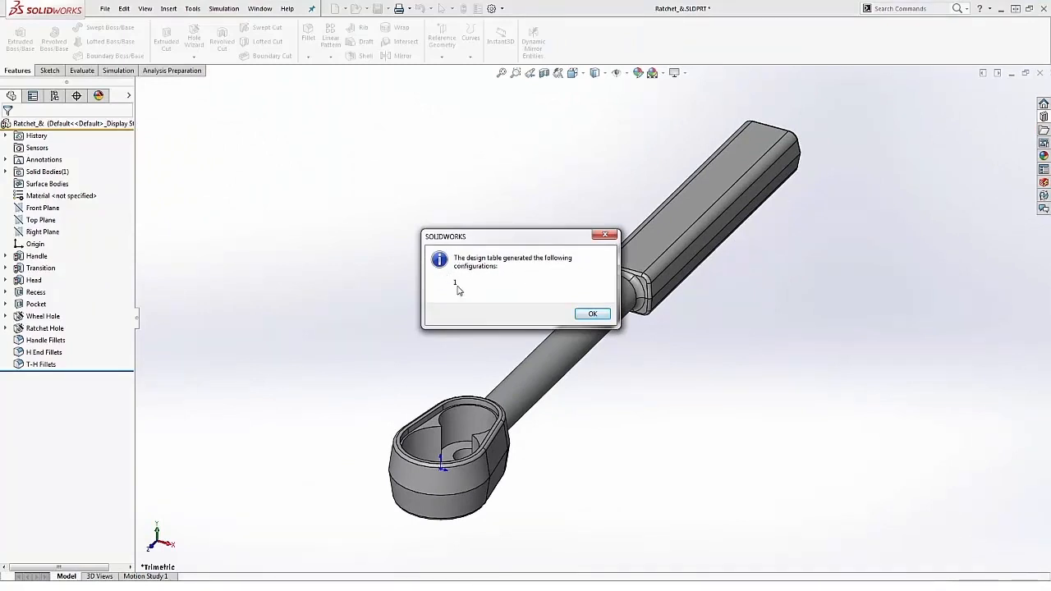
- Acknowledge the generated configuration, activate configuration 1 and zoom out to view it
{"action": "left_click", "coordinate": [592, 313]}
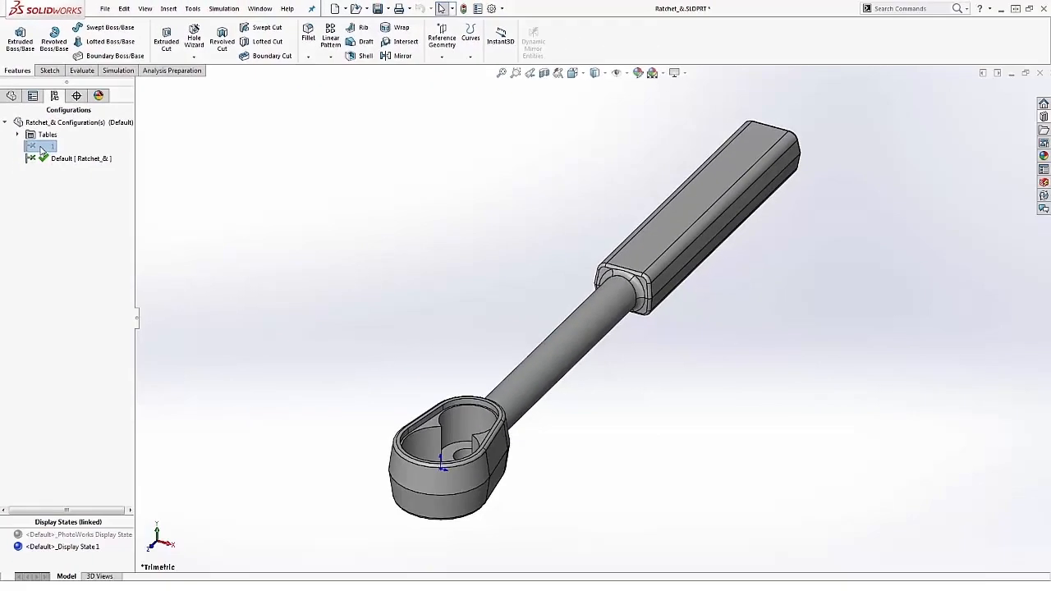
{"action": "double_click", "coordinate": [41, 145]}
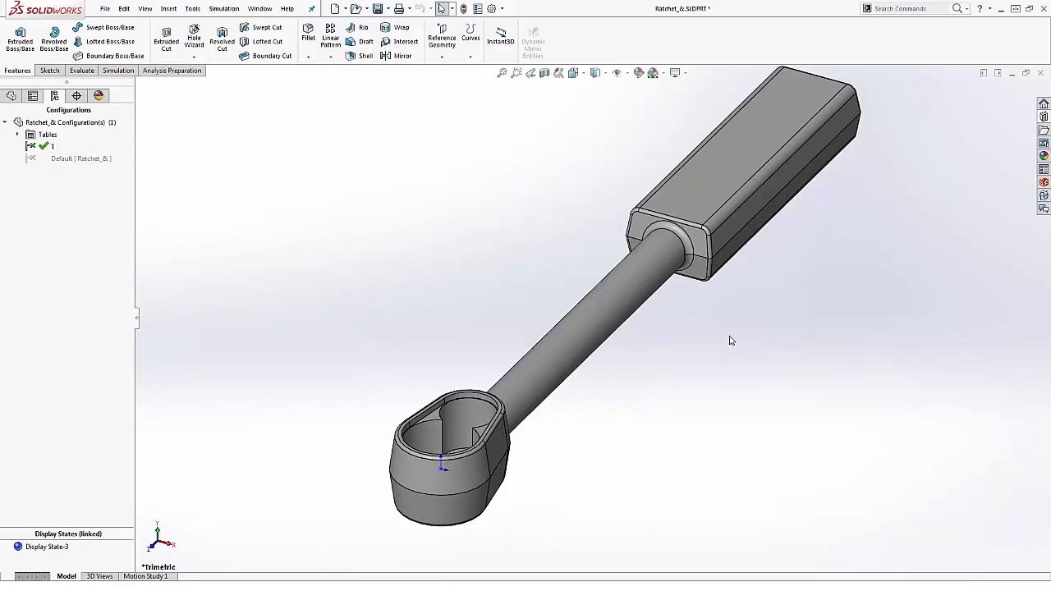
{"action": "left_click_drag", "start_coordinate": [731, 340], "coordinate": [653, 296]}
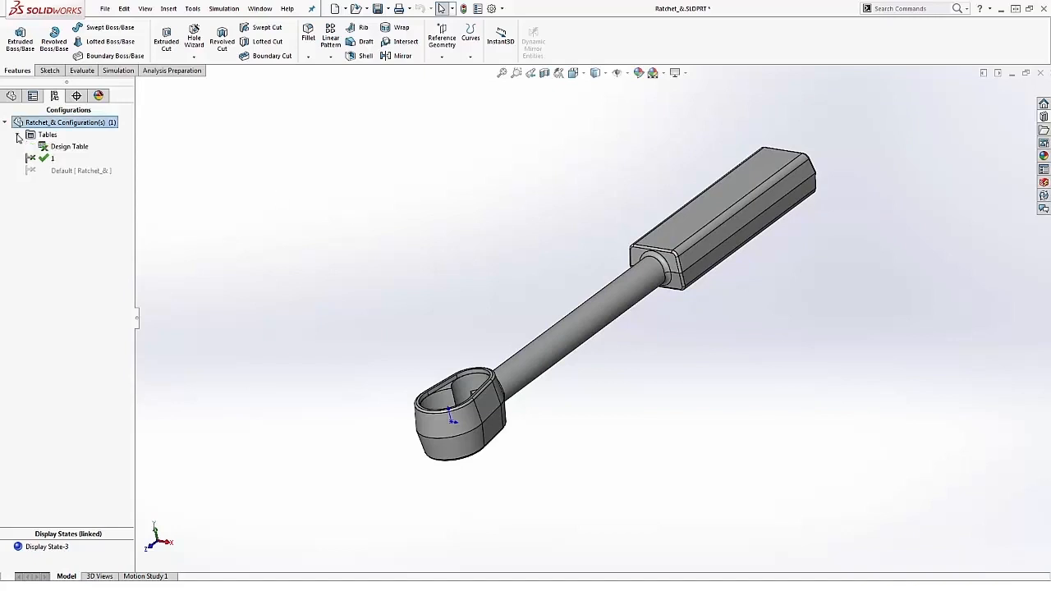
- Open the Design Table under Tables for editing to add configuration 2
{"action": "left_click", "coordinate": [70, 146]}
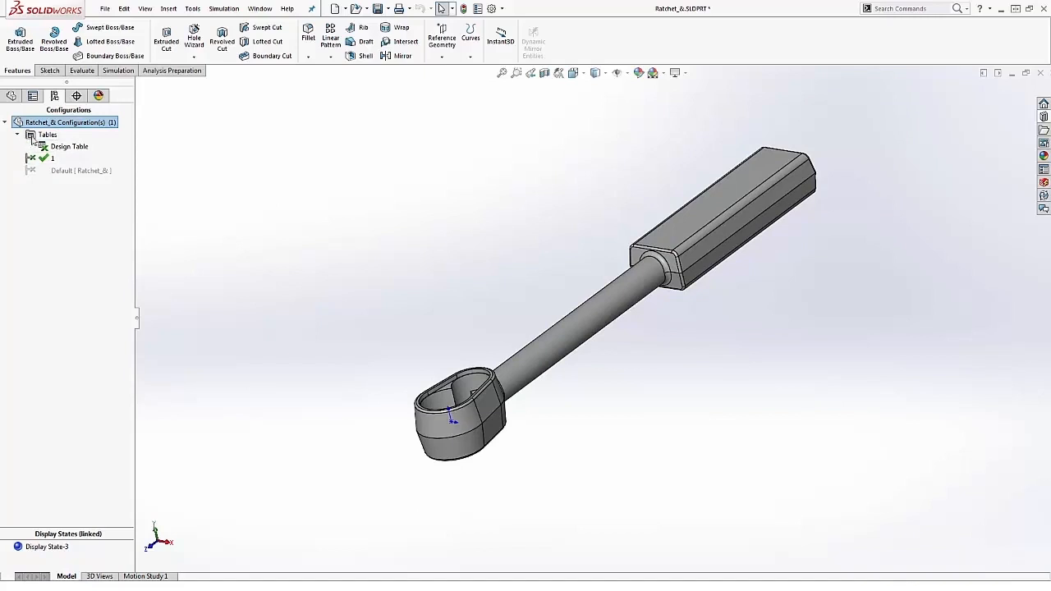
{"action": "mouse_move", "coordinate": [60, 146]}
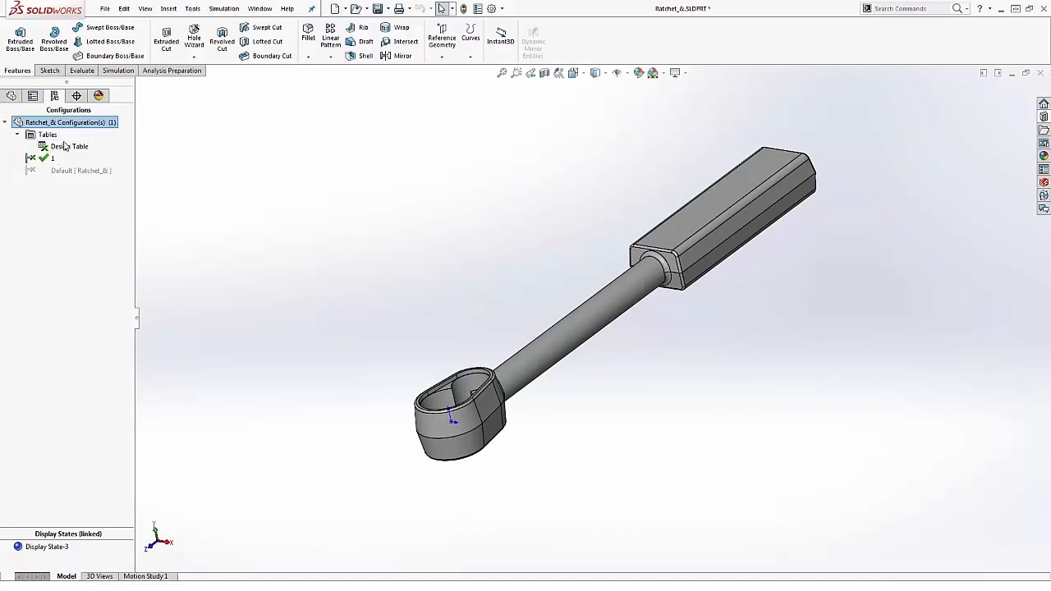
{"action": "right_click", "coordinate": [69, 146]}
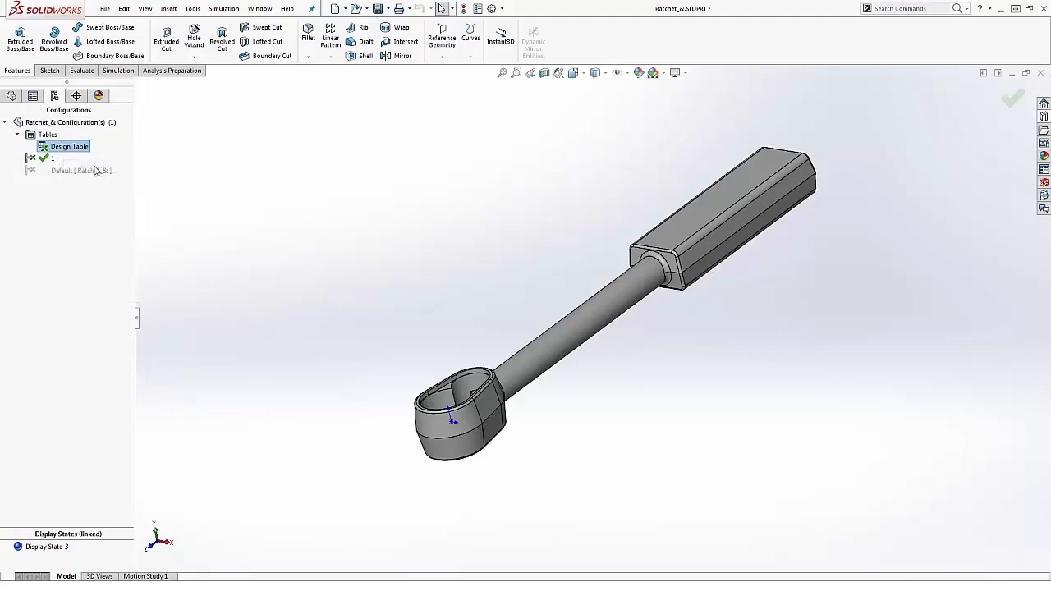
{"action": "double_click", "coordinate": [69, 146]}
{"action": "type", "text": "2"}
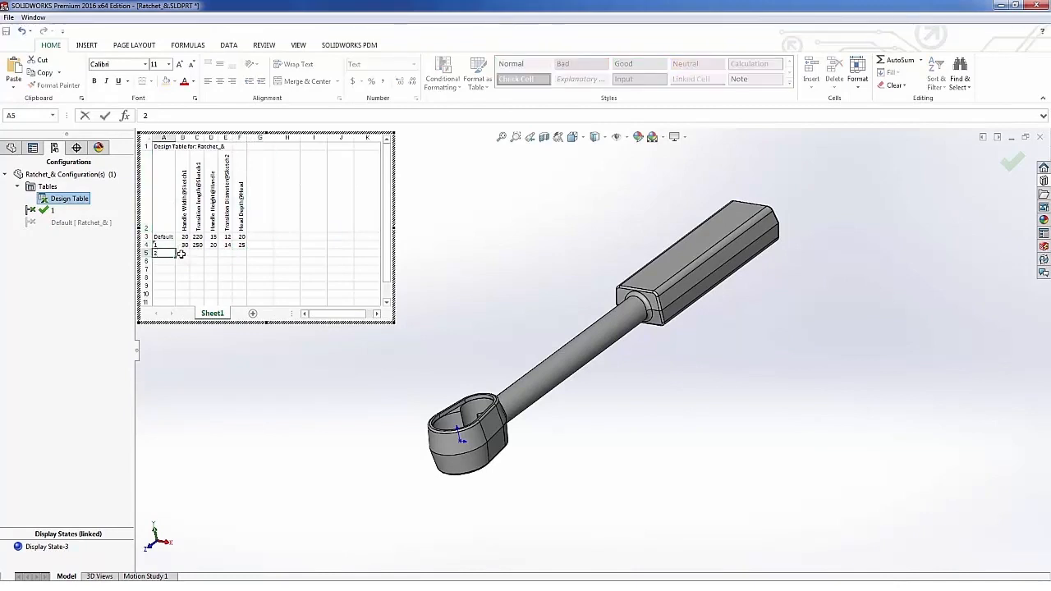
- Fill rows 5 and 6 for configurations 2 and 3, then close the table
{"action": "left_click", "coordinate": [184, 253]}
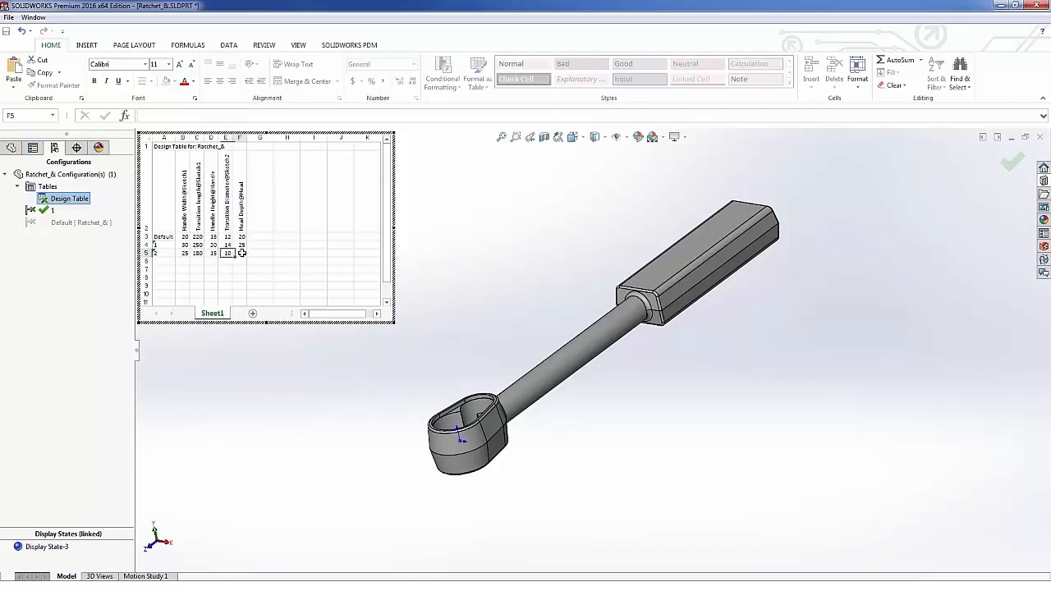
{"action": "left_click", "coordinate": [196, 261]}
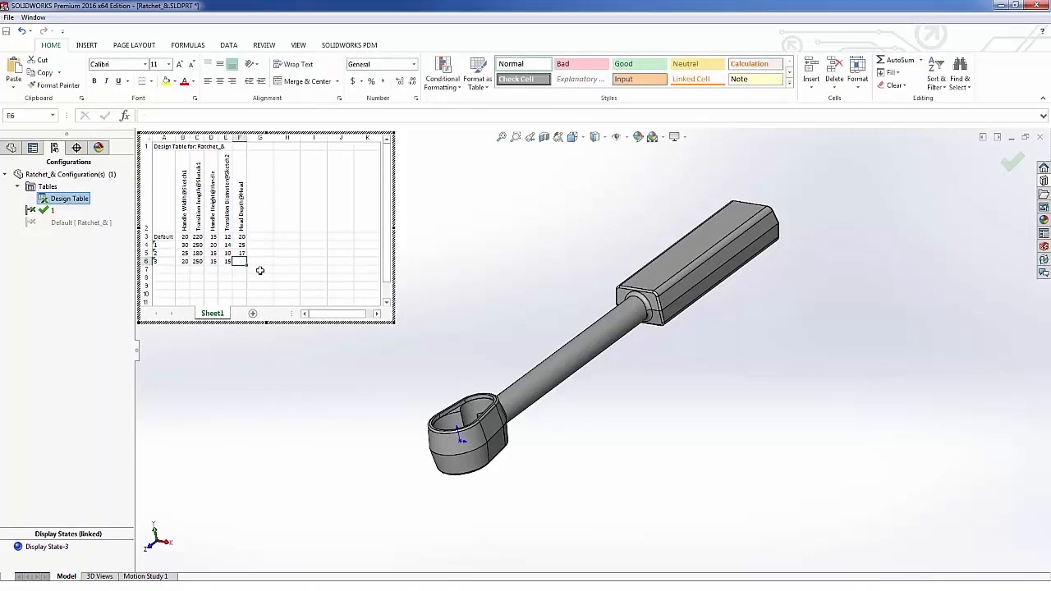
{"action": "left_click", "coordinate": [260, 278]}
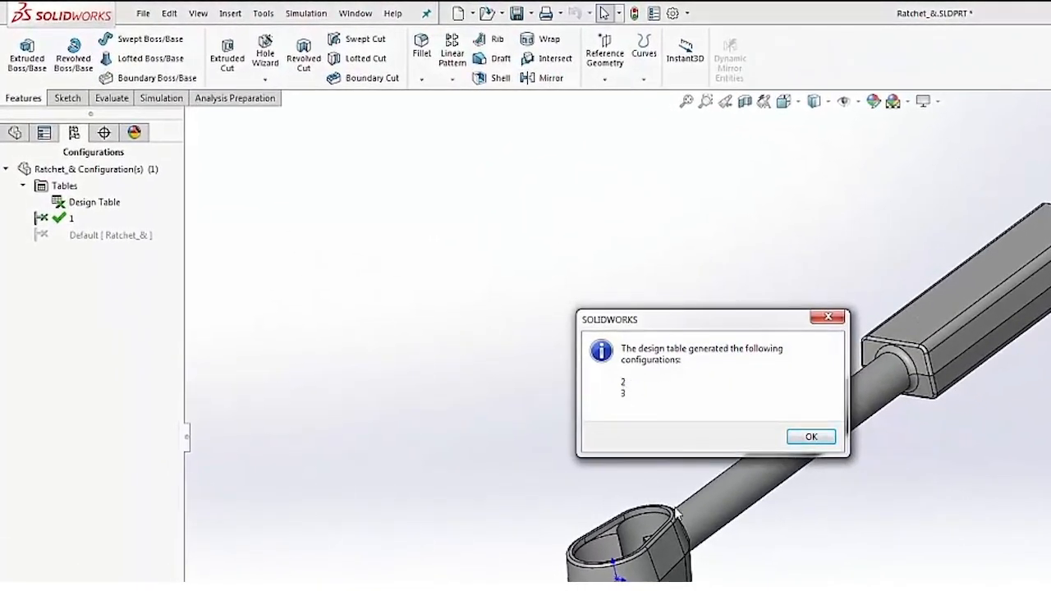
- Activate configuration 2, then configuration 3, and return to the FeatureManager tree
{"action": "left_click", "coordinate": [810, 436]}
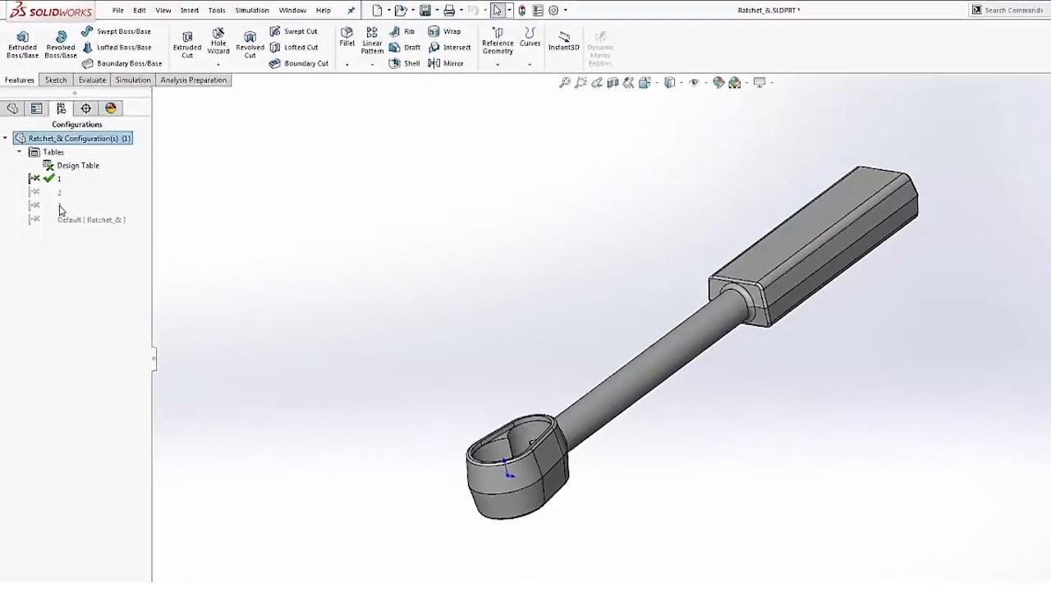
{"action": "double_click", "coordinate": [45, 170]}
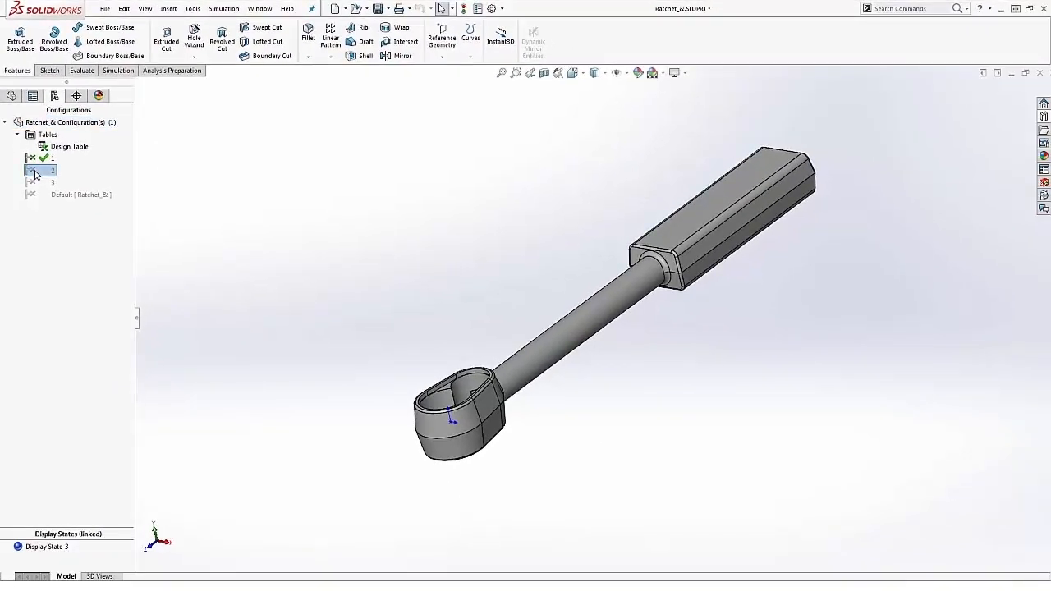
{"action": "double_click", "coordinate": [51, 170]}
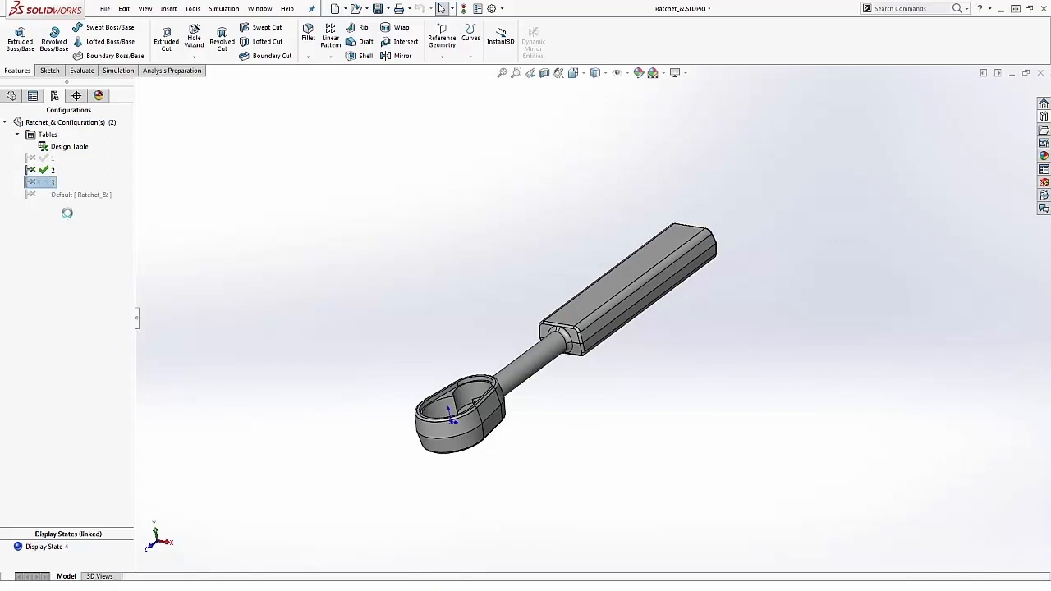
{"action": "double_click", "coordinate": [51, 181]}
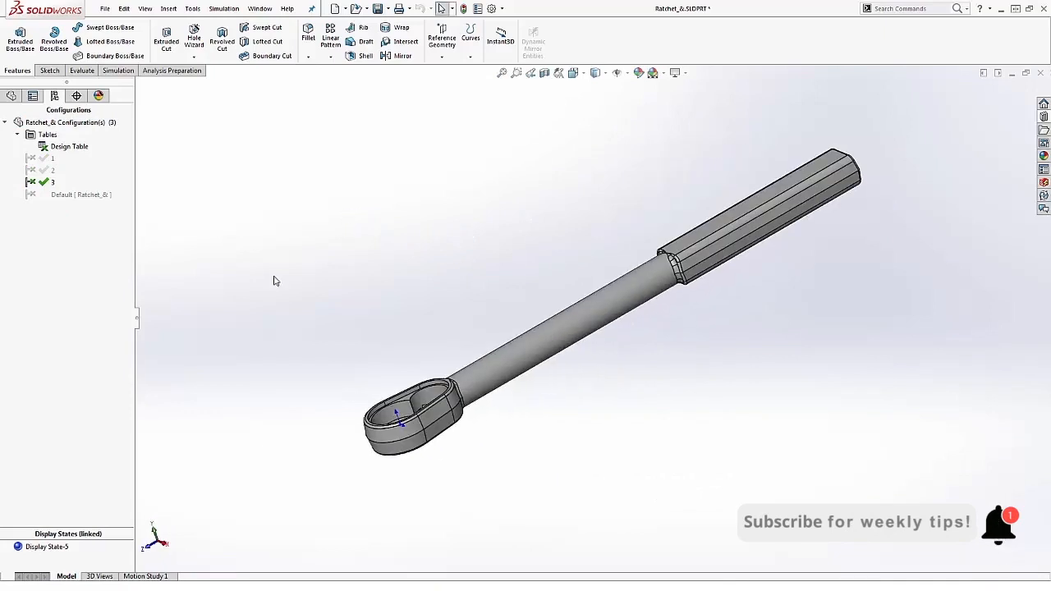
{"action": "left_click", "coordinate": [11, 96]}
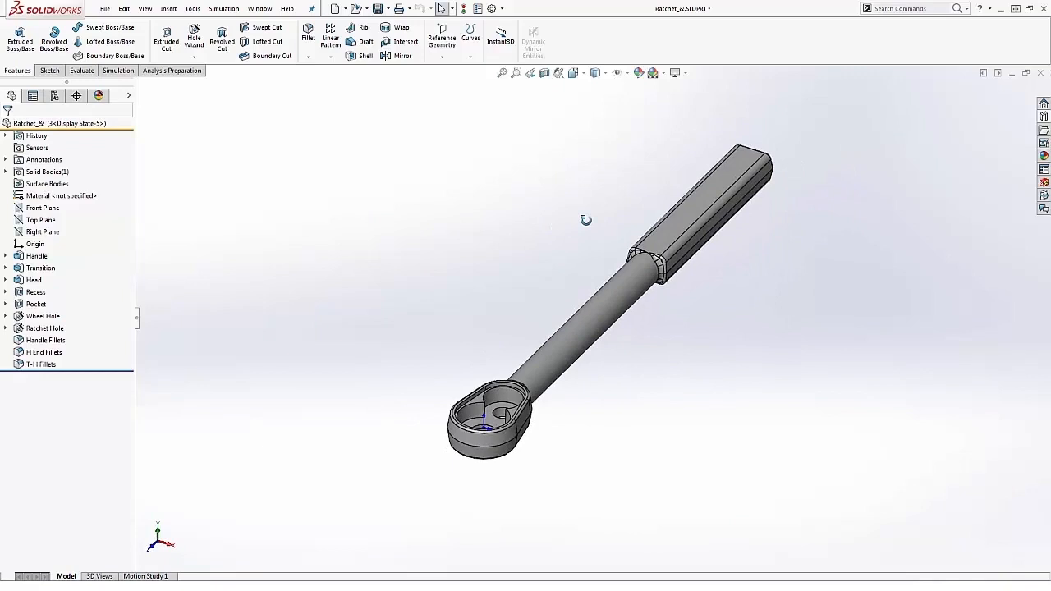
{"action": "left_click_drag", "start_coordinate": [586, 220], "coordinate": [541, 240]}
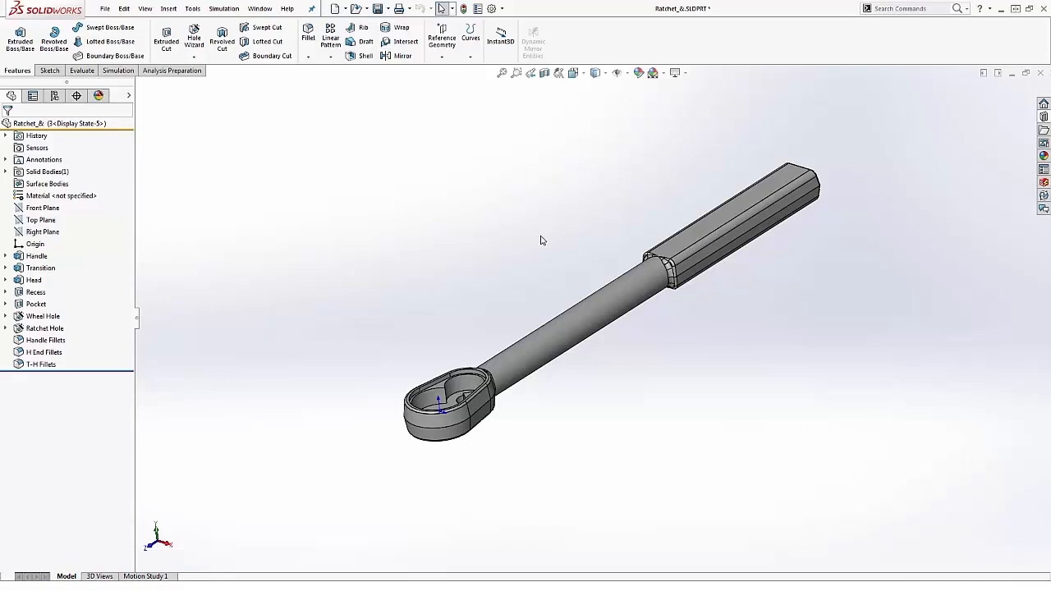
{"action": "mouse_move", "coordinate": [533, 247]}
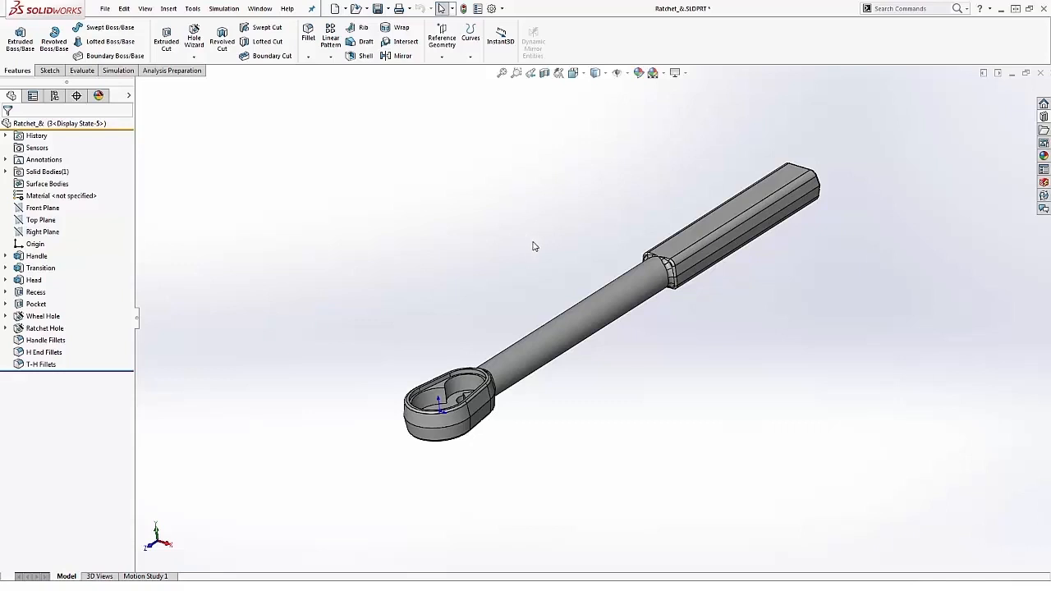